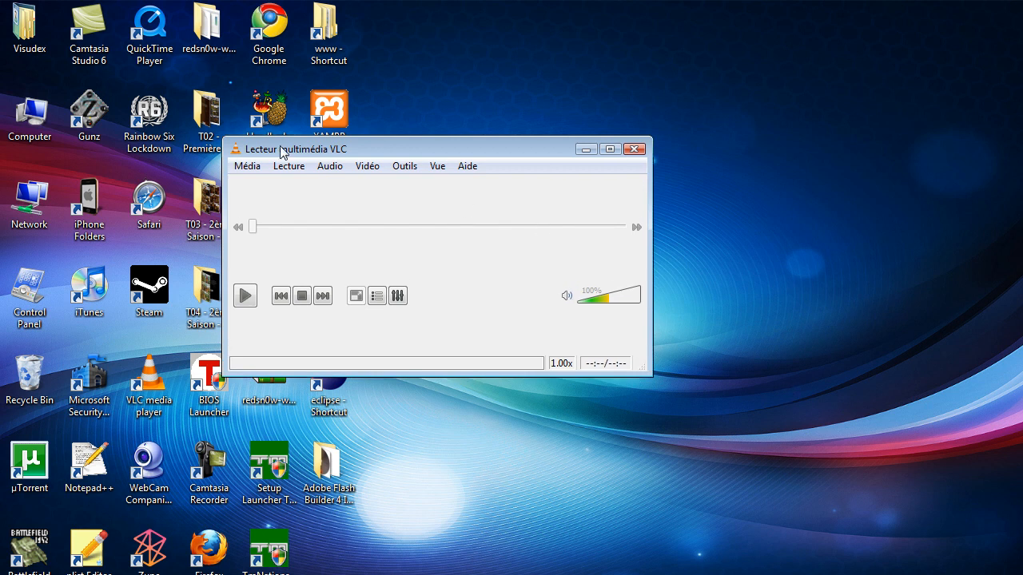
- Move the idle VLC window rightward toward the centre of the desktop
left_click_drag(280, 149, 399, 155)
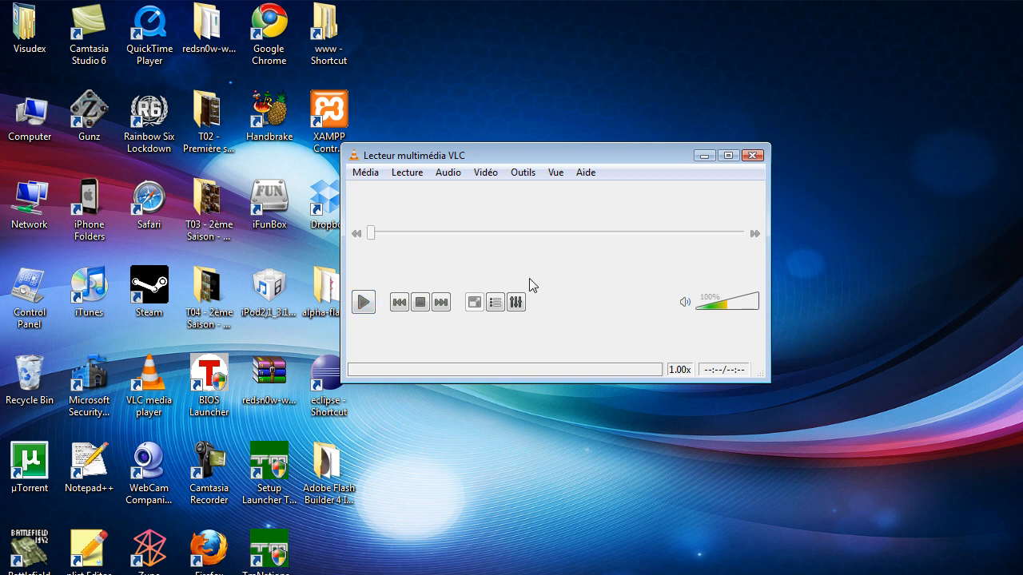
mouse_move(402, 302)
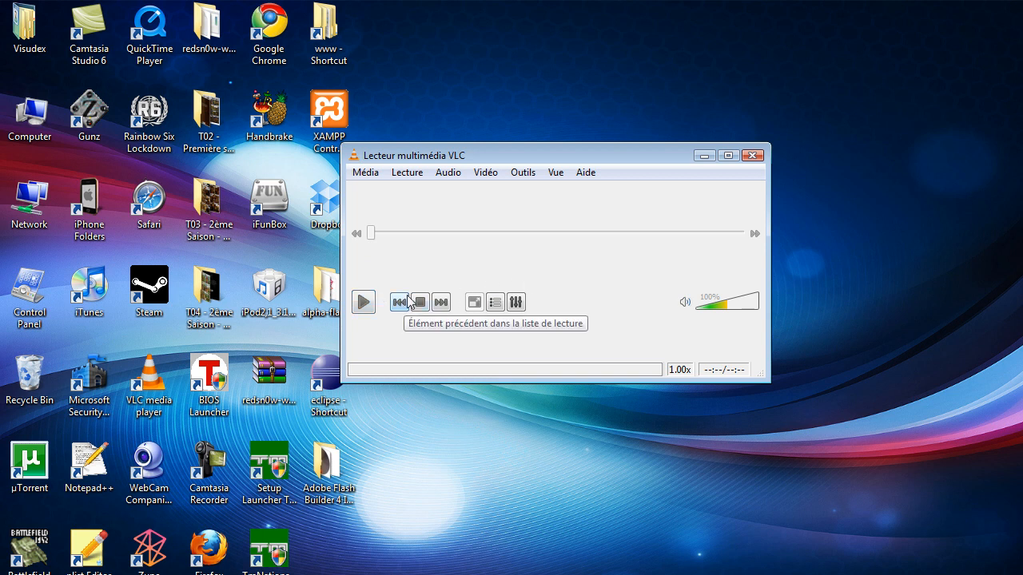
mouse_move(503, 331)
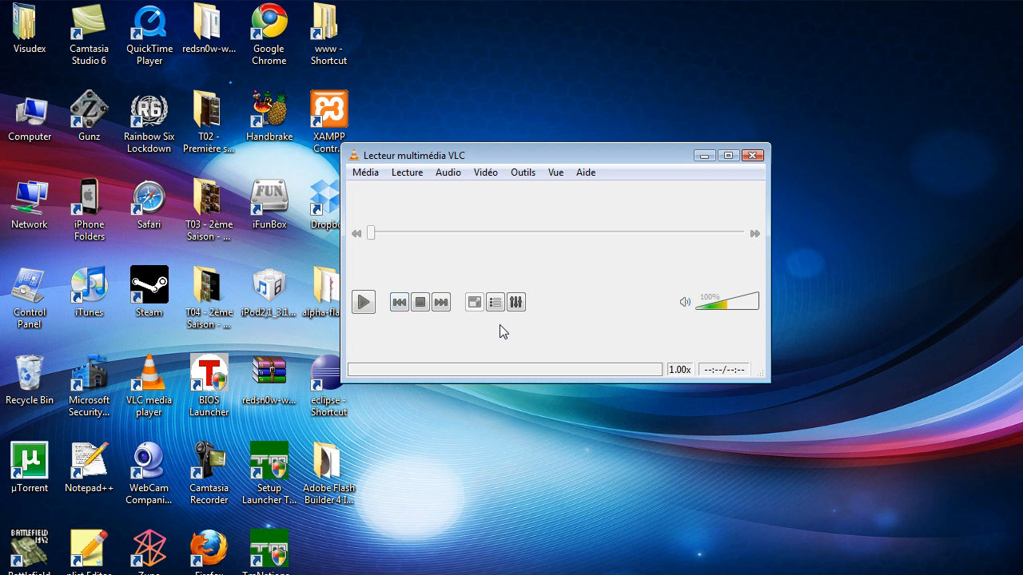
mouse_move(795, 330)
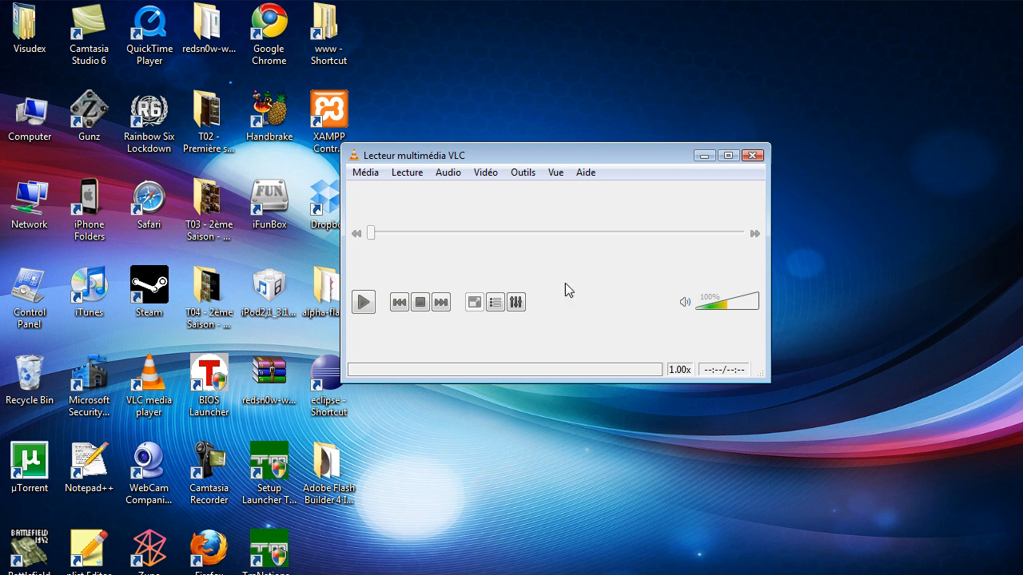
mouse_move(385, 176)
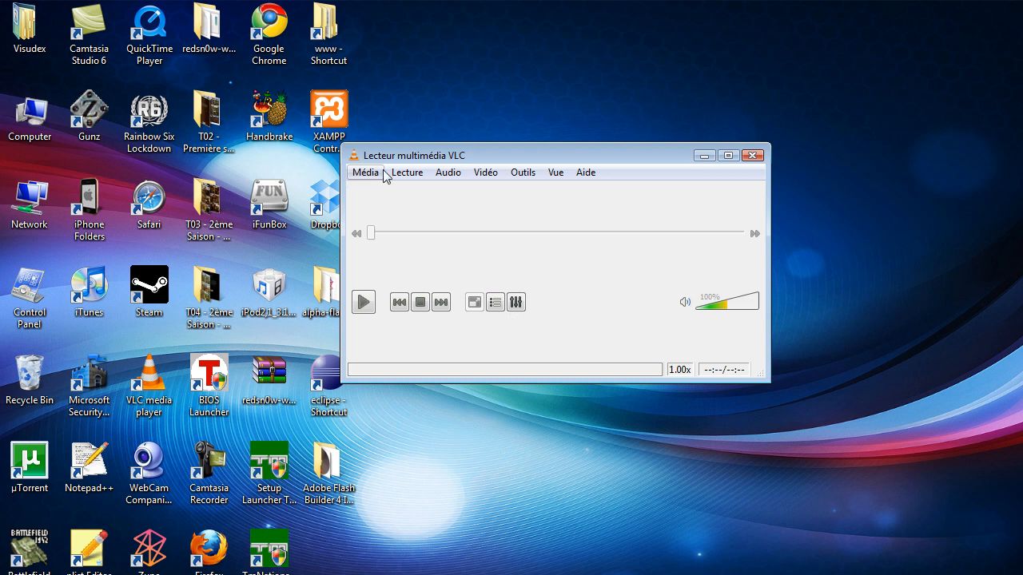
mouse_move(694, 259)
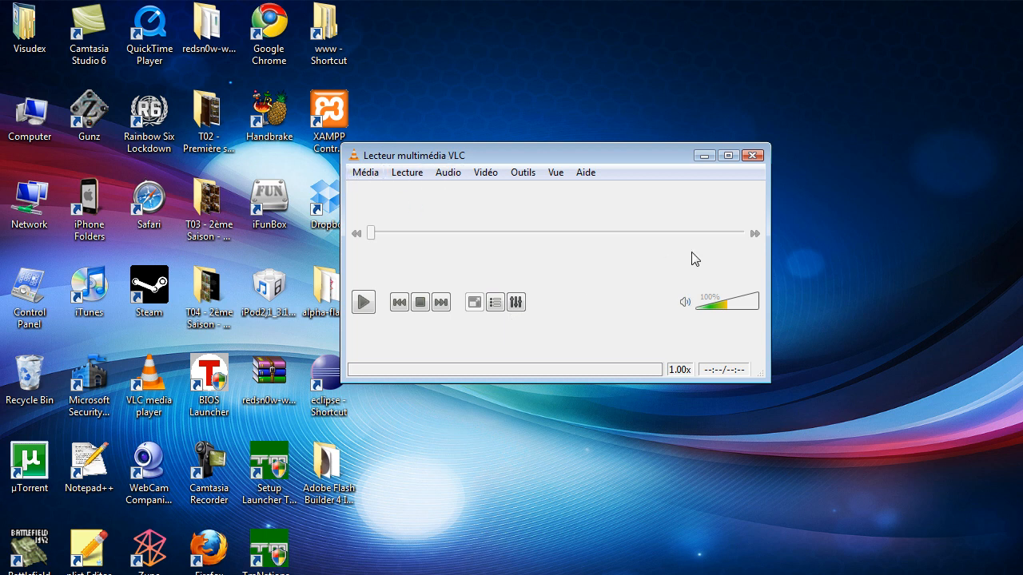
mouse_move(574, 190)
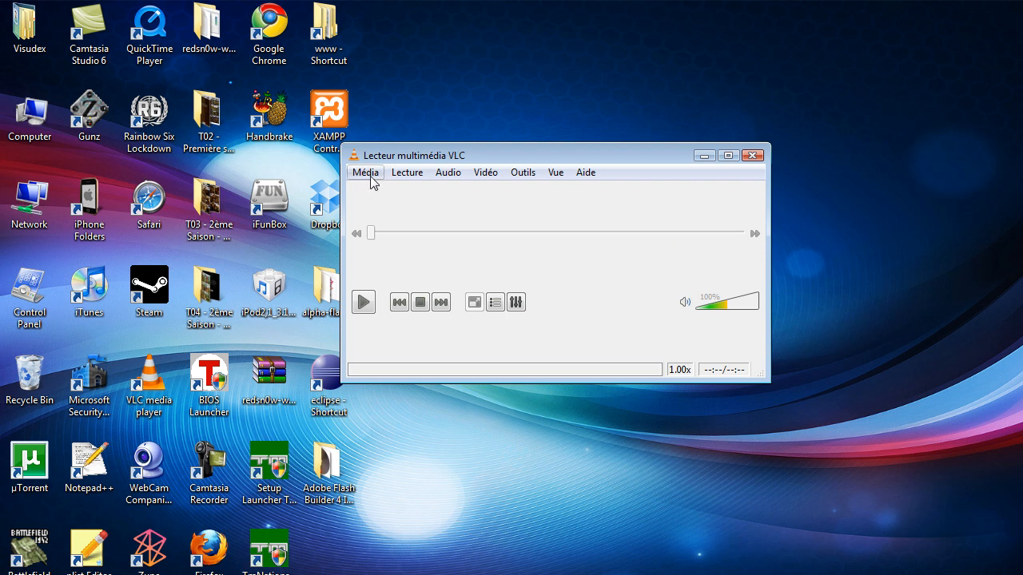
- Start Média > Convertir / Enregistrer and begin adding a source file
left_click(364, 173)
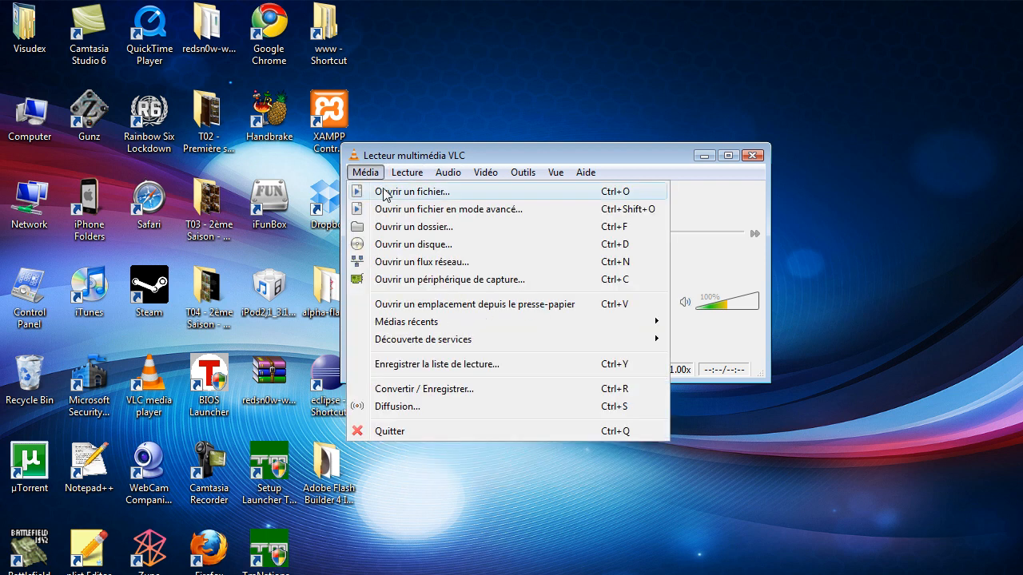
mouse_move(403, 388)
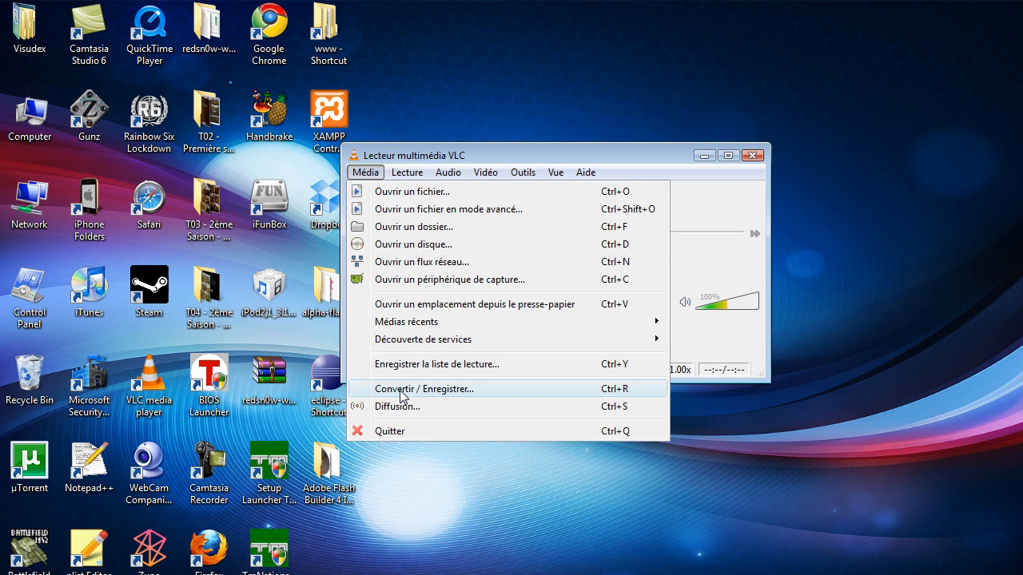
left_click(424, 389)
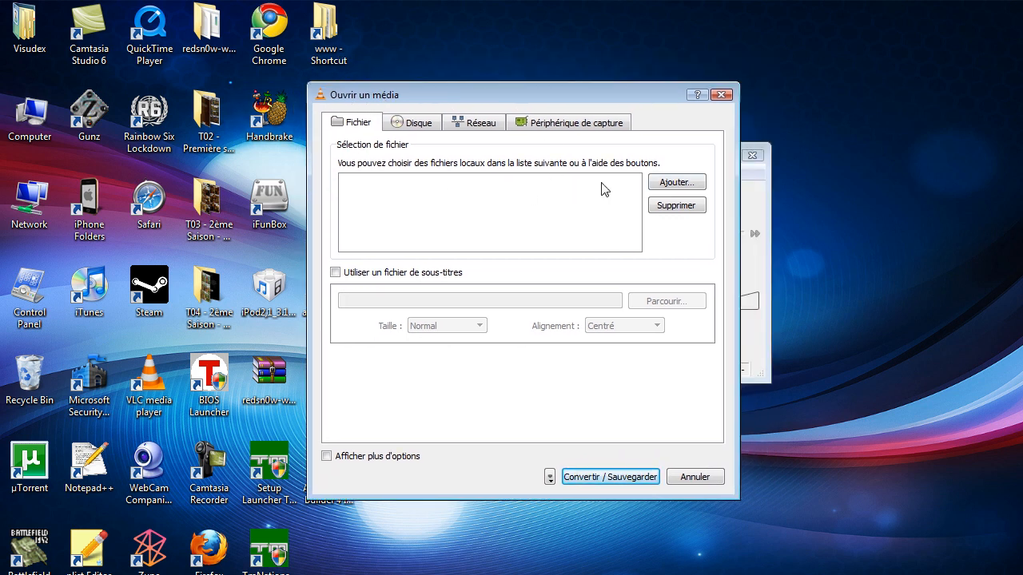
left_click(677, 182)
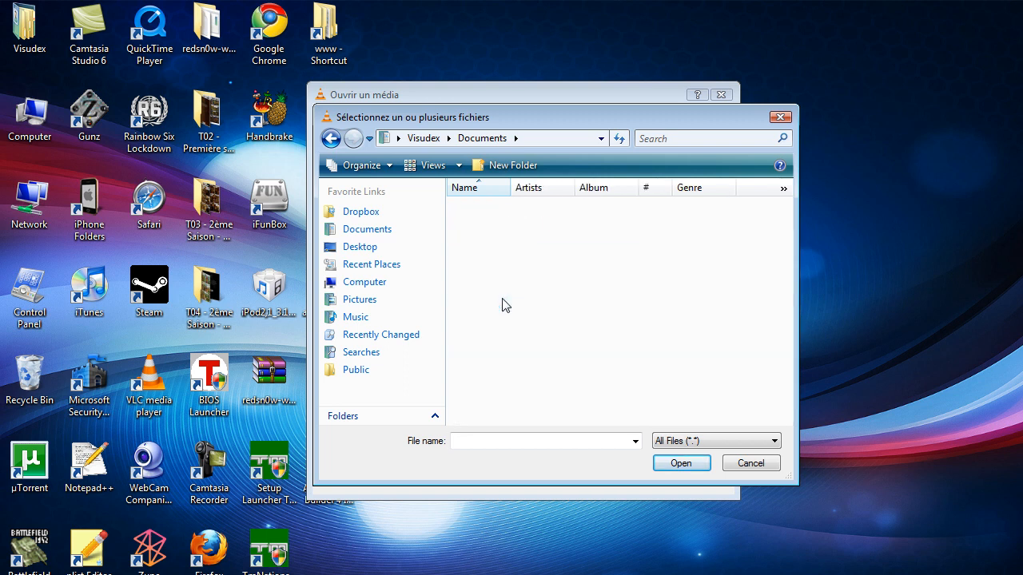
- Add audio.mp3 from Documents\TutSite as the conversion source
left_click(479, 220)
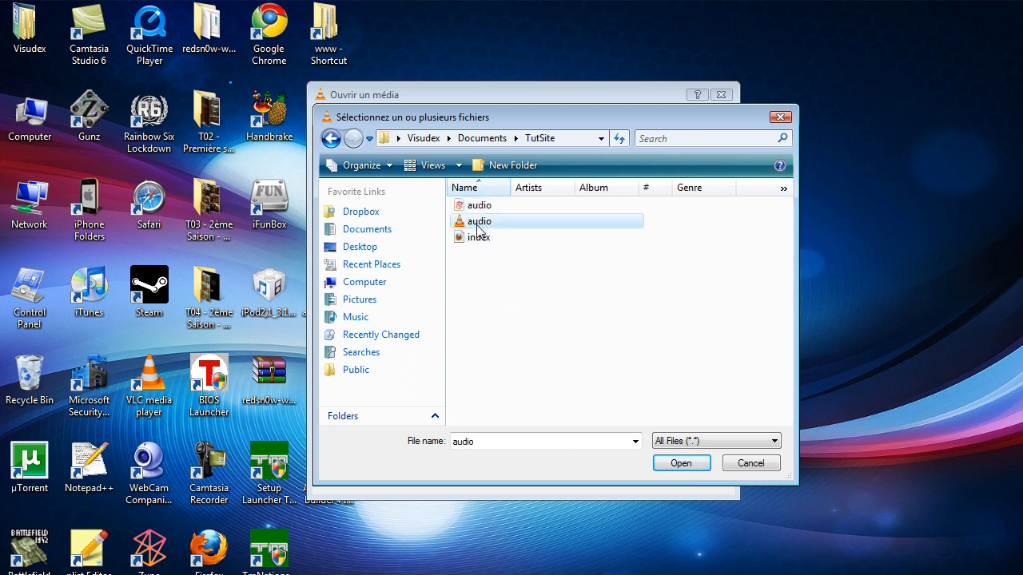
mouse_move(479, 220)
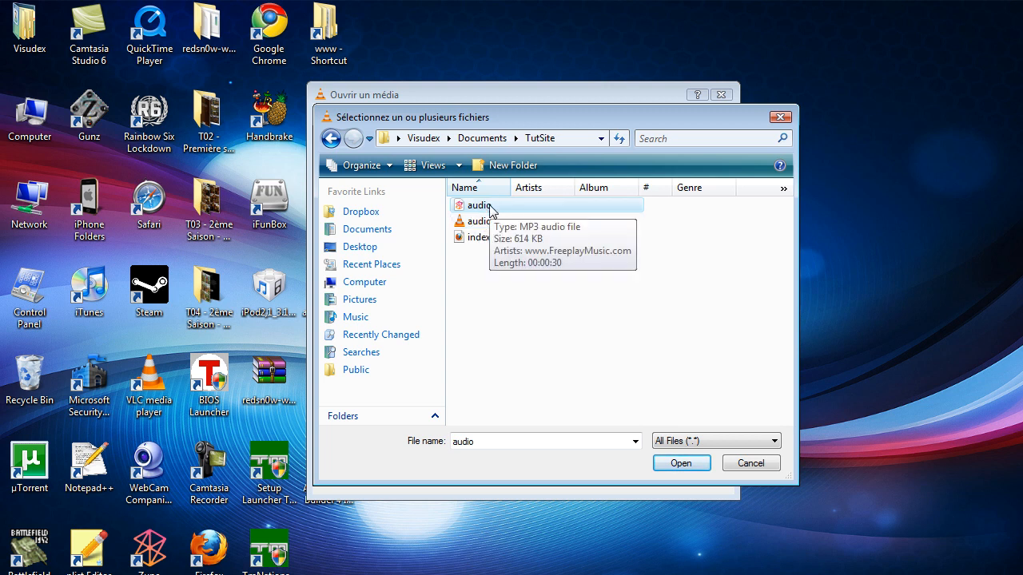
left_click(681, 464)
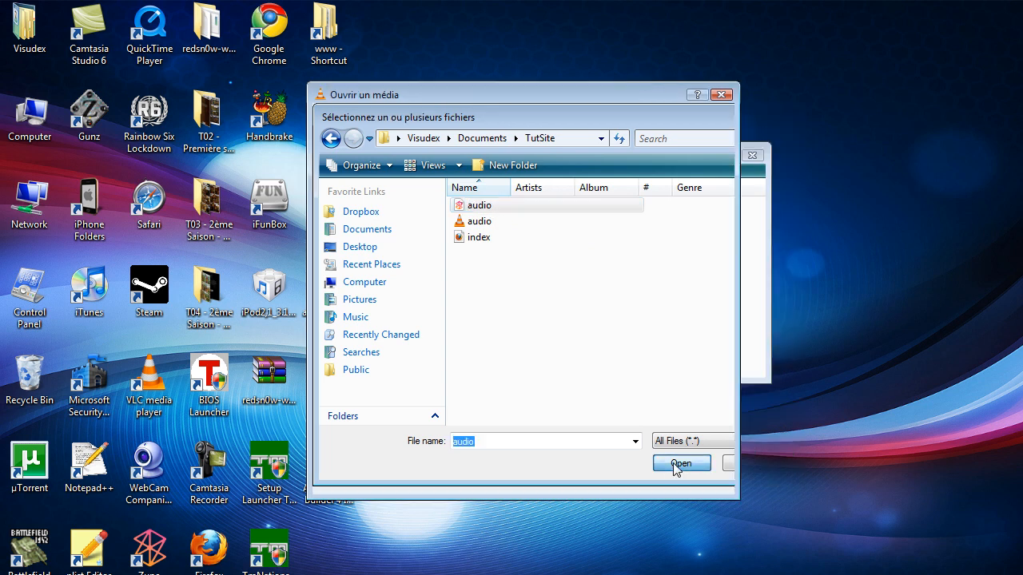
left_click(681, 463)
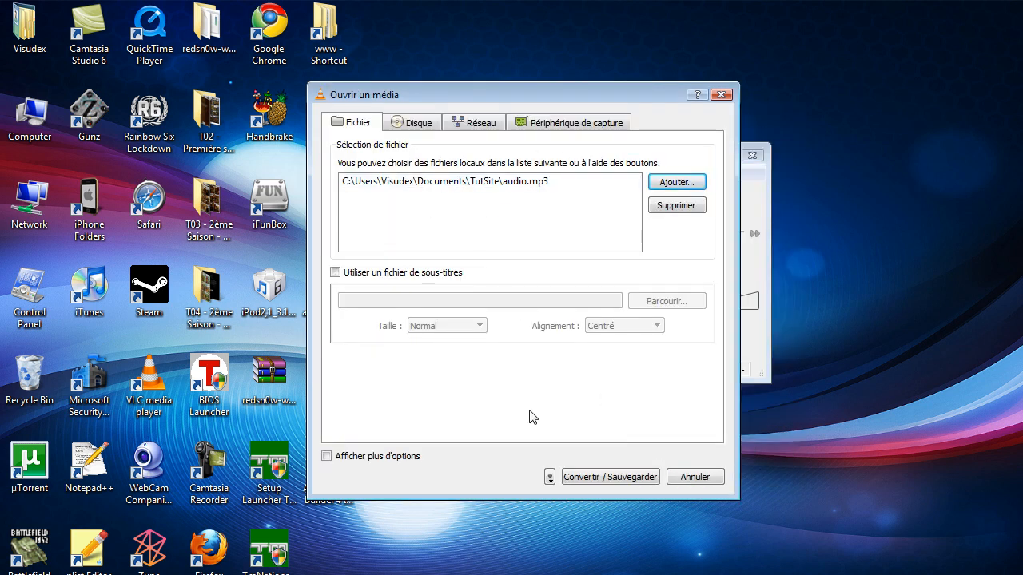
- Set the conversion destination to testaudio.ogg on the Desktop
left_click(610, 476)
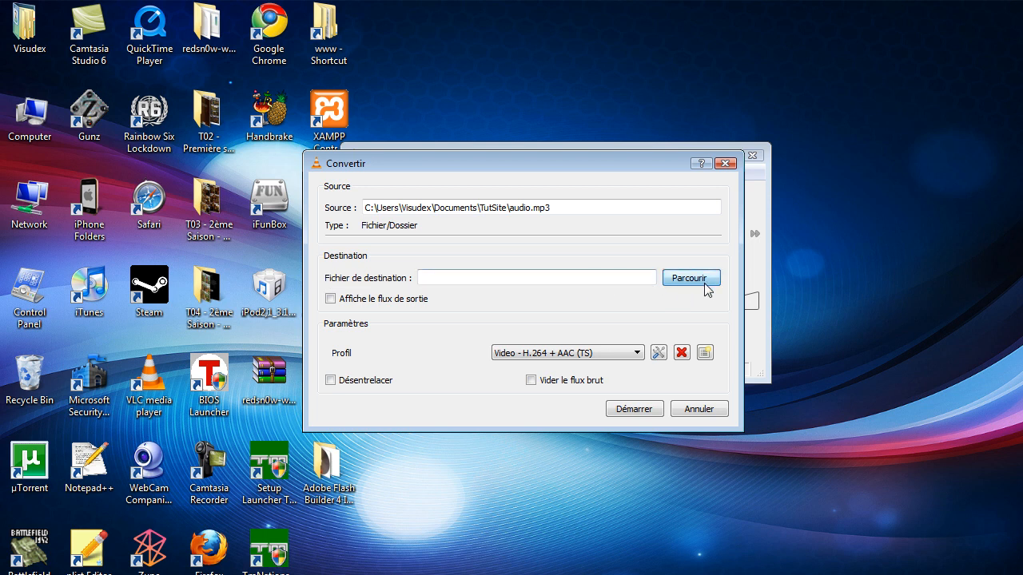
left_click(691, 278)
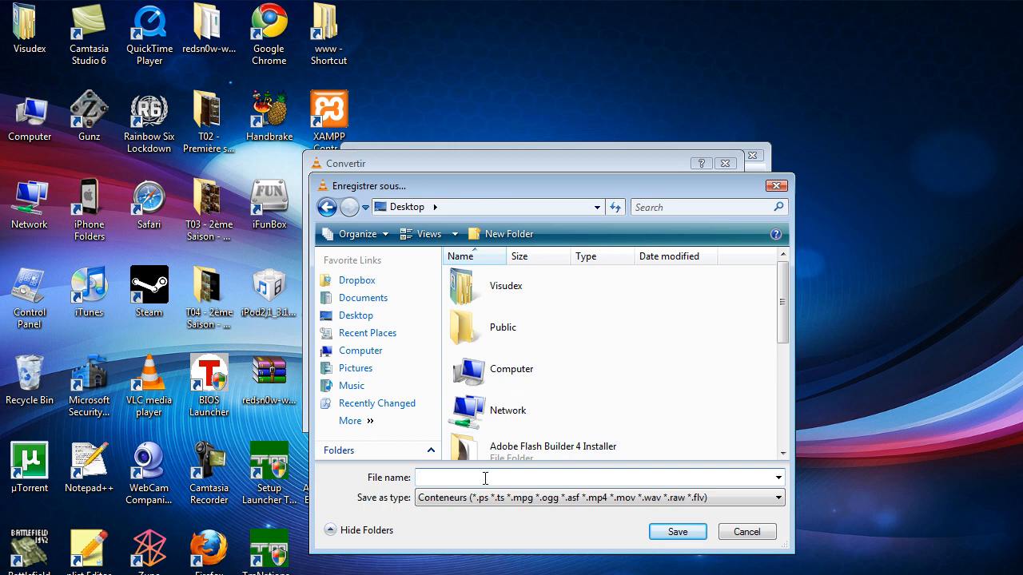
type("testaudio")
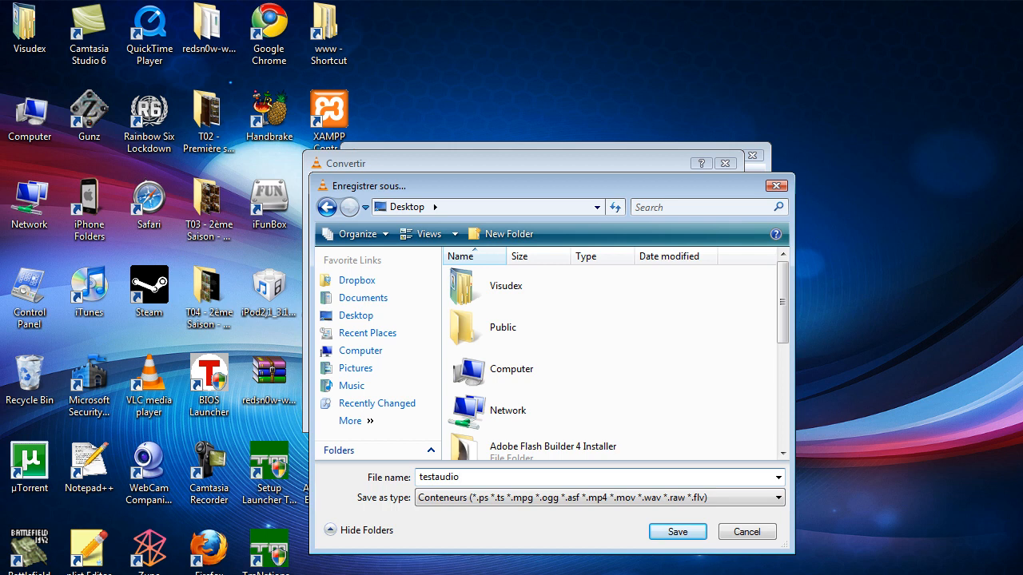
type(".ogg")
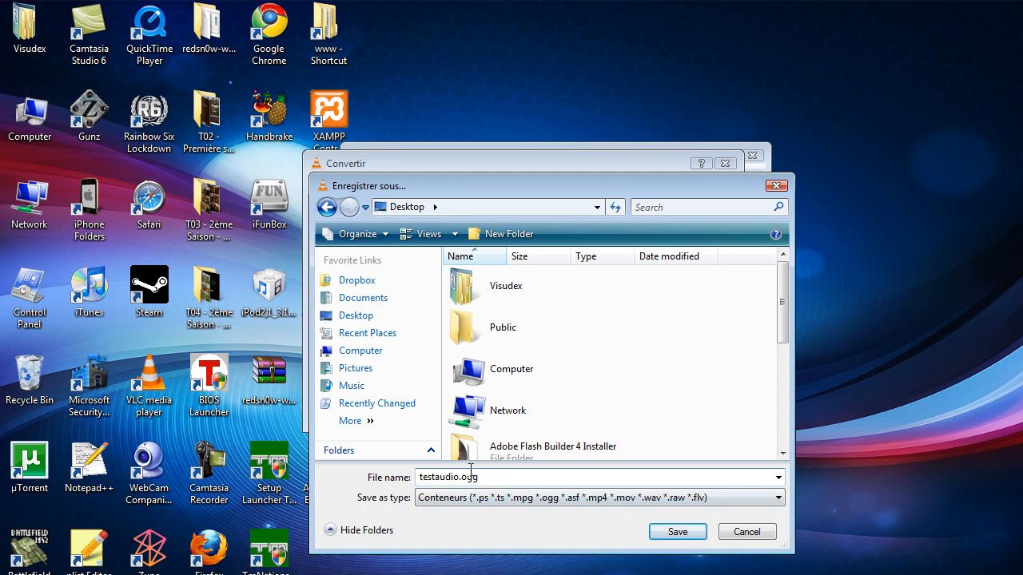
left_click(677, 531)
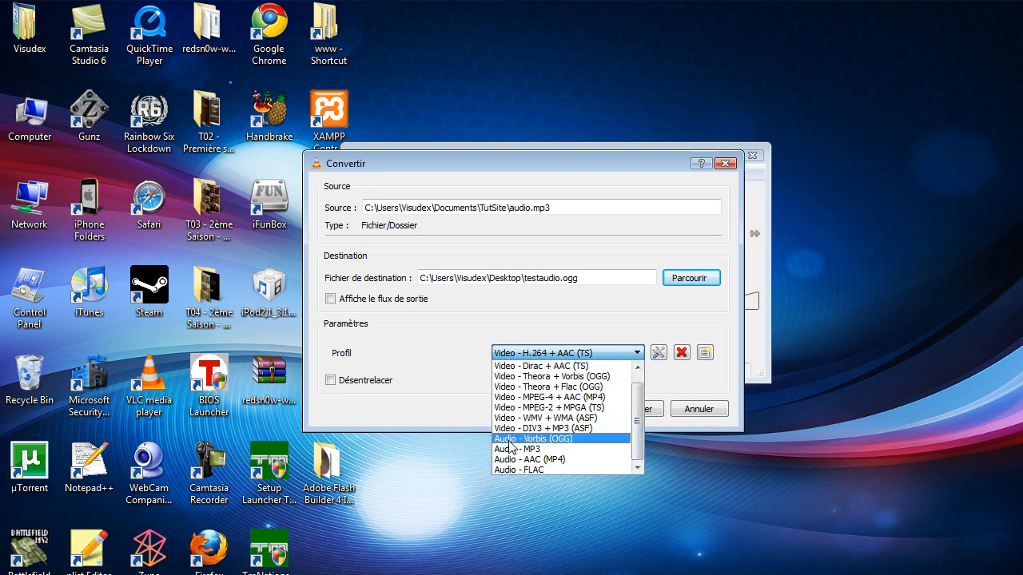
mouse_move(569, 446)
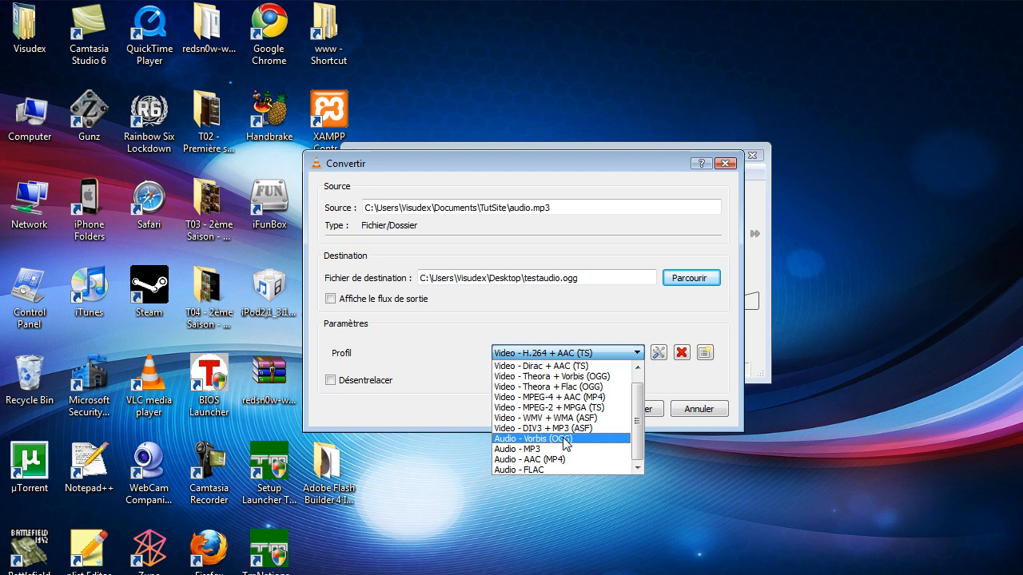
- Choose the Audio - Vorbis (OGG) conversion profile
left_click(533, 438)
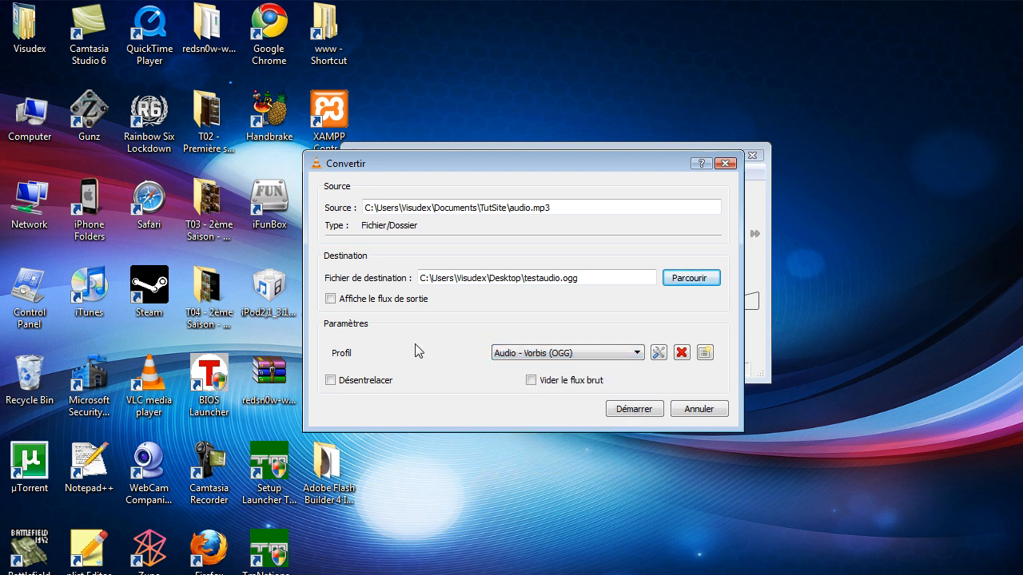
mouse_move(536, 302)
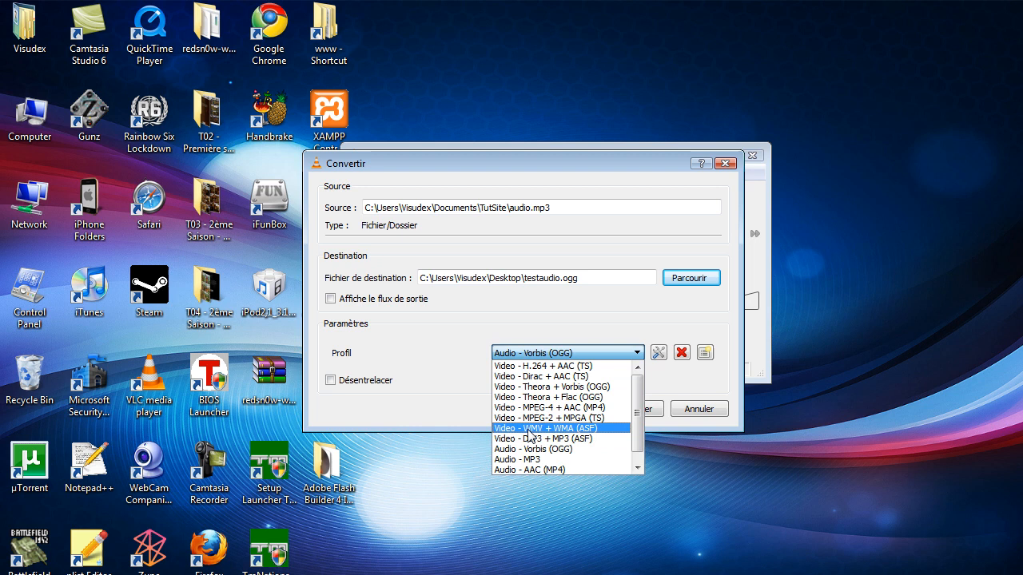
left_click(543, 449)
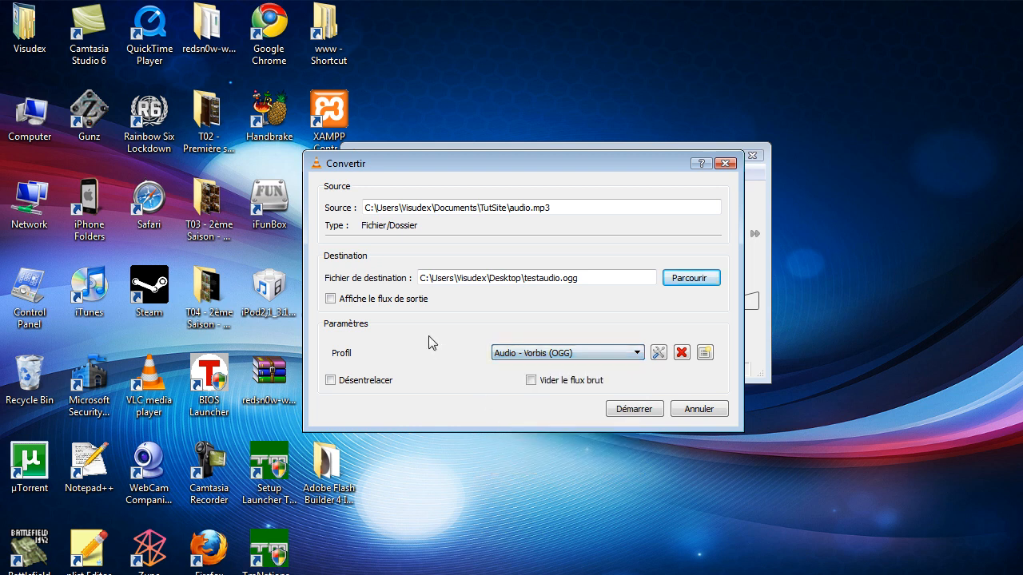
mouse_move(480, 340)
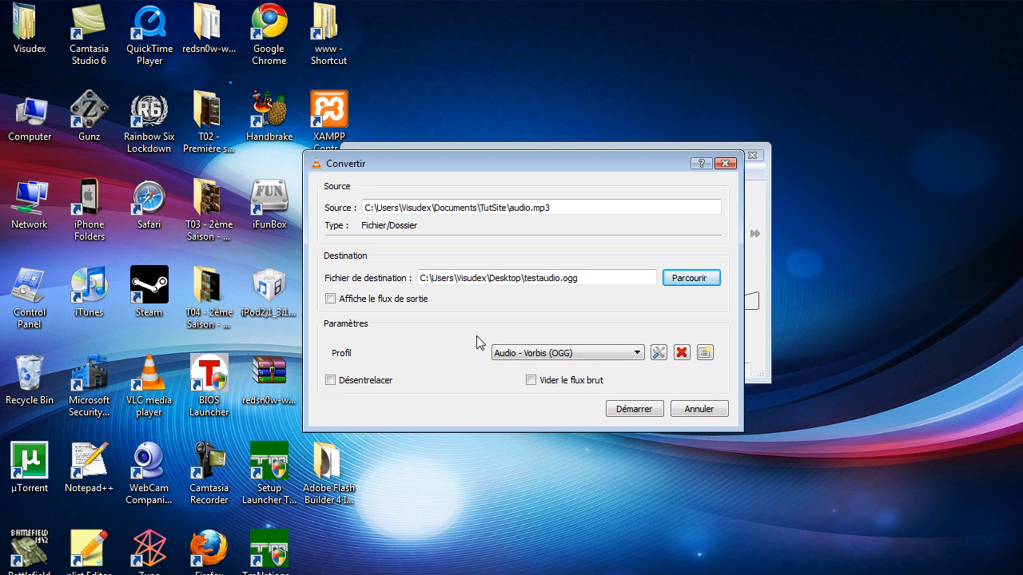
mouse_move(471, 265)
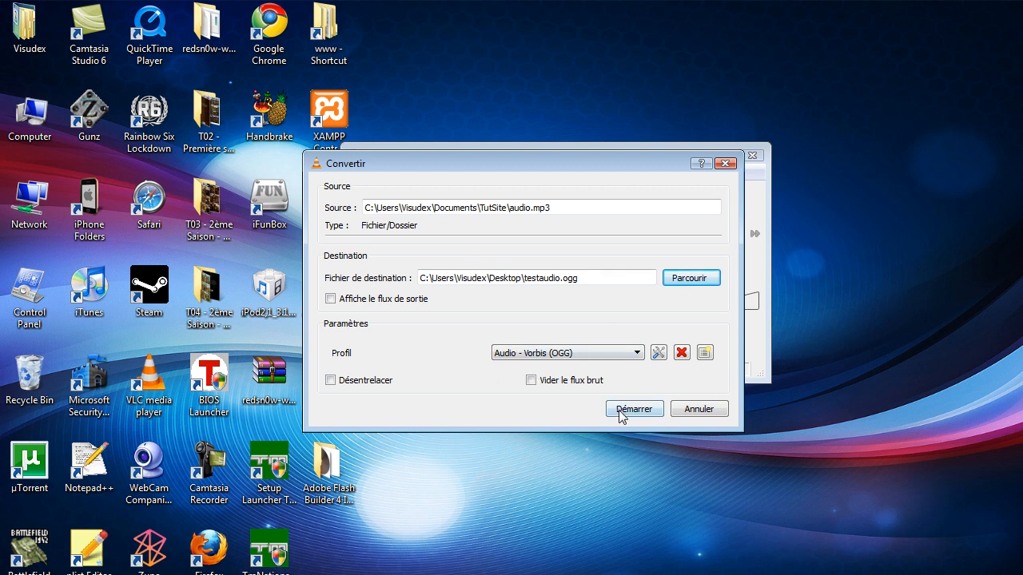
- Run the conversion with Démarrer, producing testaudio on the desktop
left_click(634, 409)
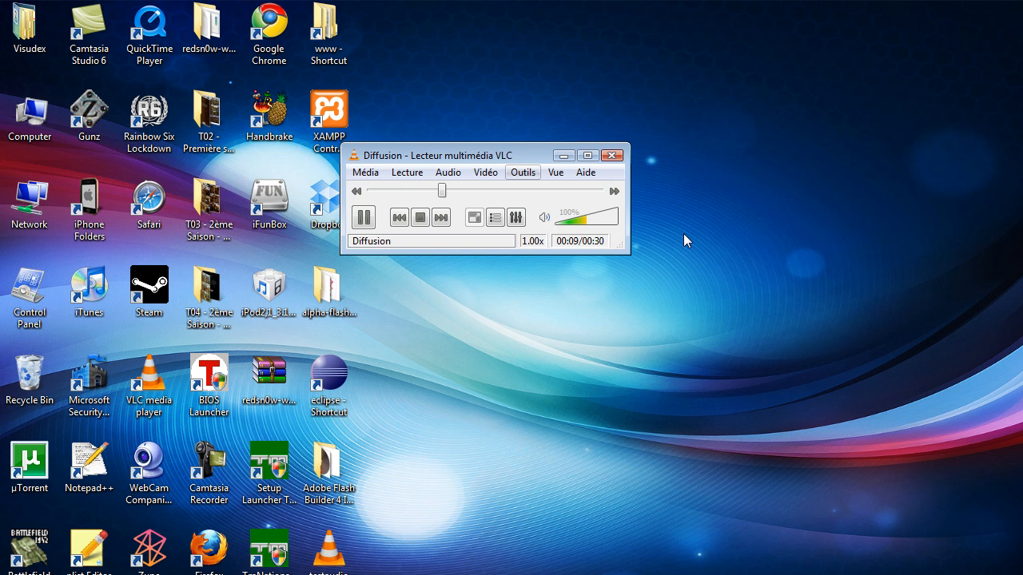
left_click(418, 217)
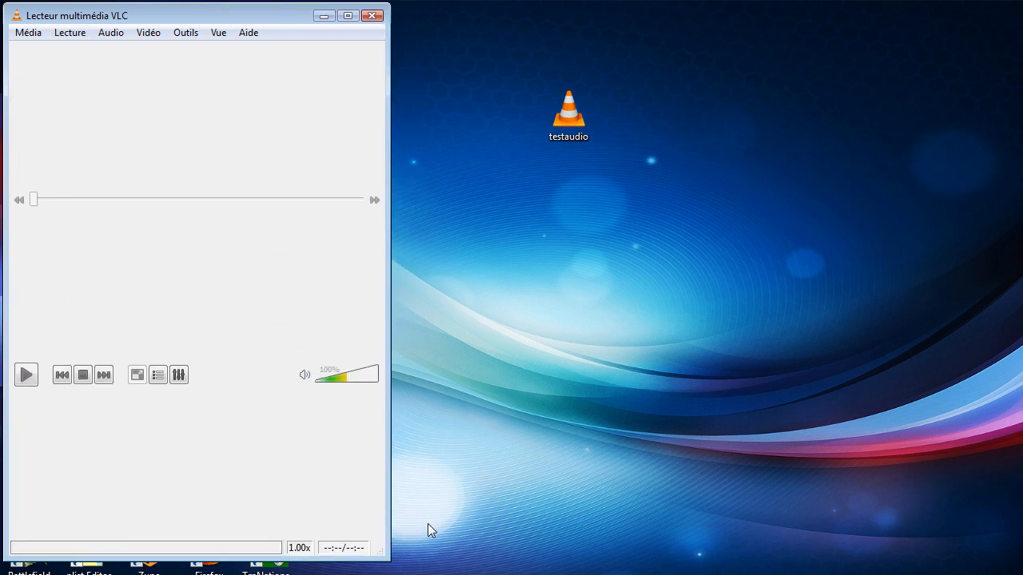
mouse_move(668, 189)
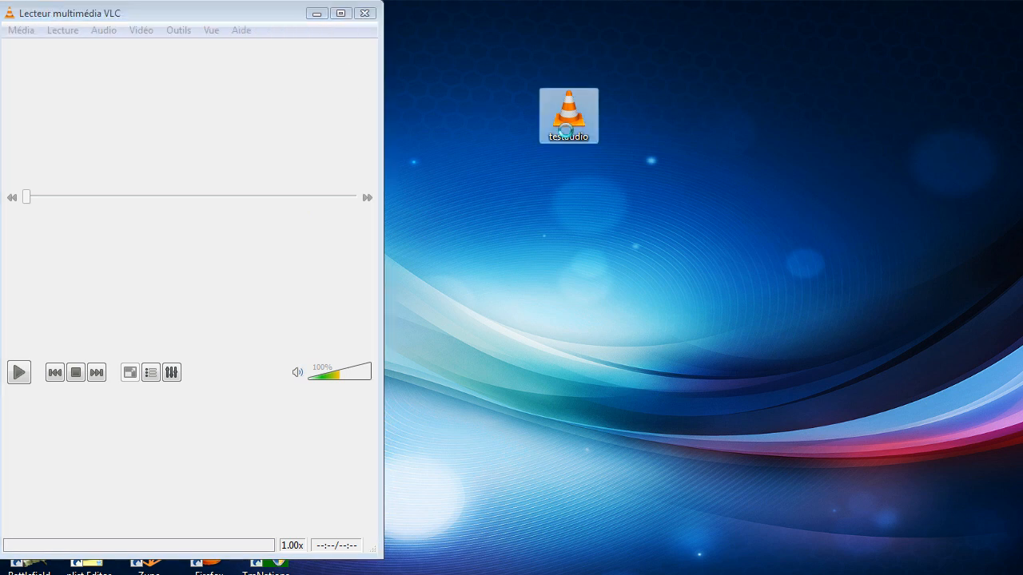
- Show testaudio's properties: a 488 KB Ogg Vorbis file on the Desktop
right_click(569, 115)
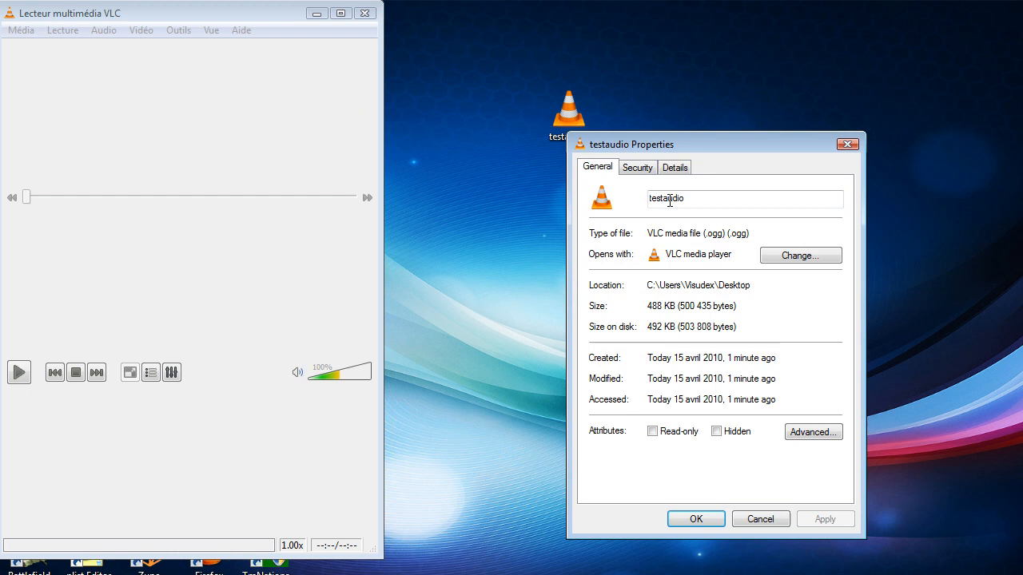
left_click(675, 167)
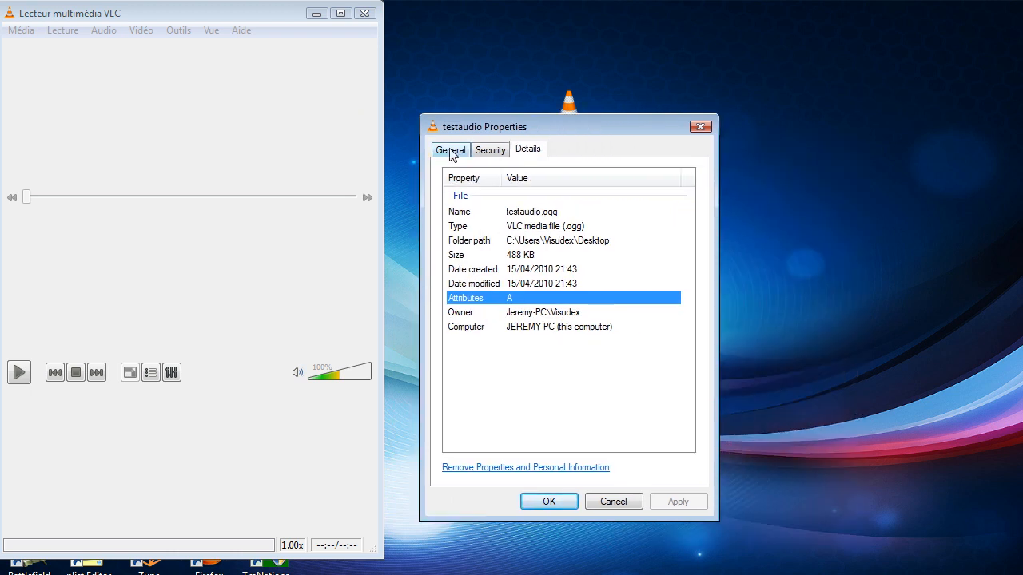
left_click(451, 150)
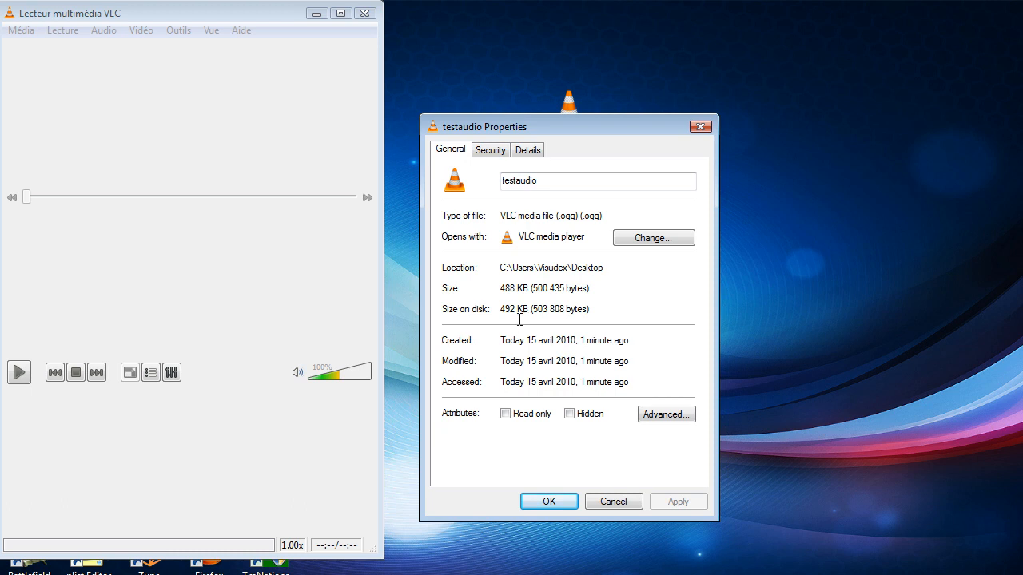
mouse_move(499, 134)
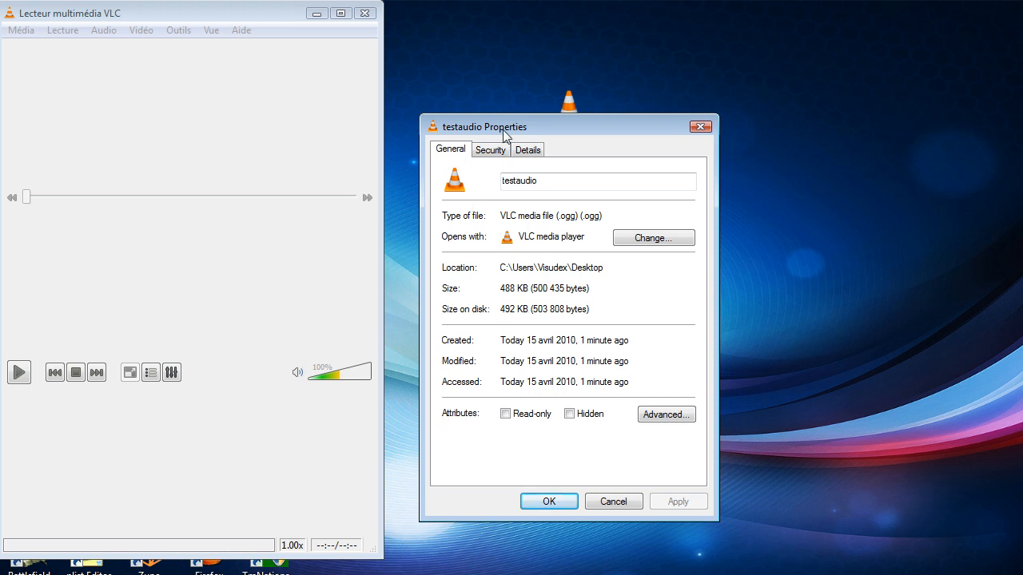
left_click_drag(482, 126, 333, 130)
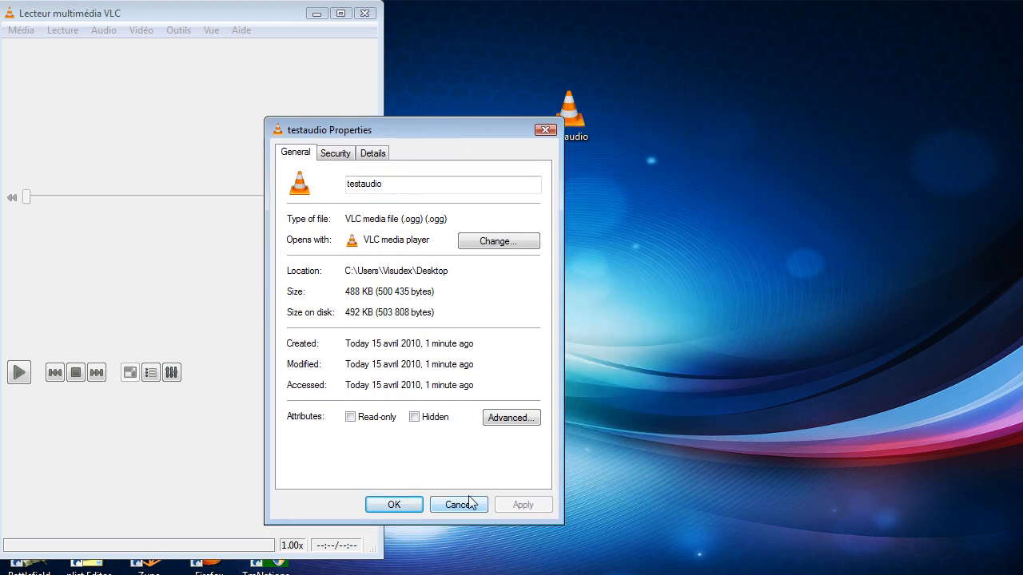